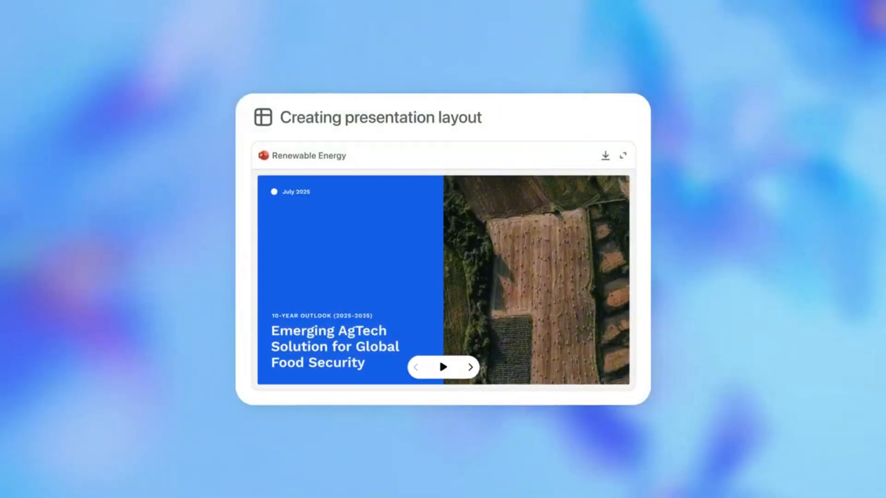
Advance the Renewable Energy deck from the AgTech title slide to the Global Food Security Challenges slide.
left_click(470, 367)
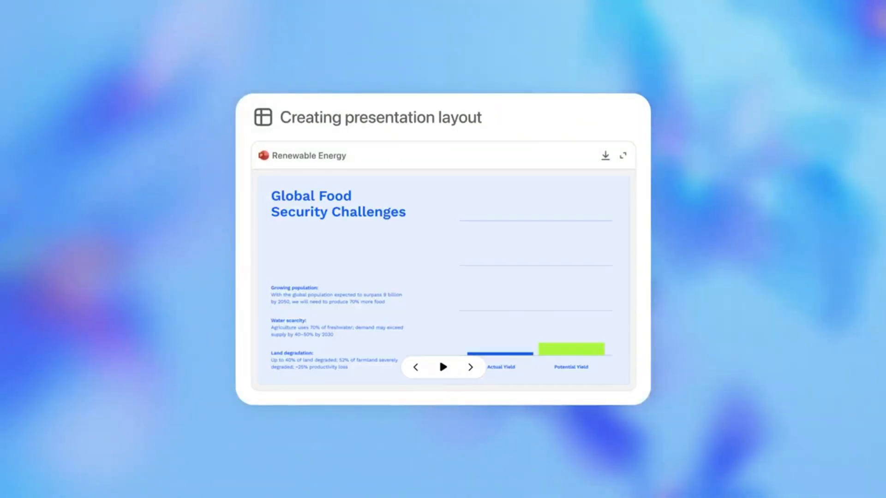
left_click(471, 367)
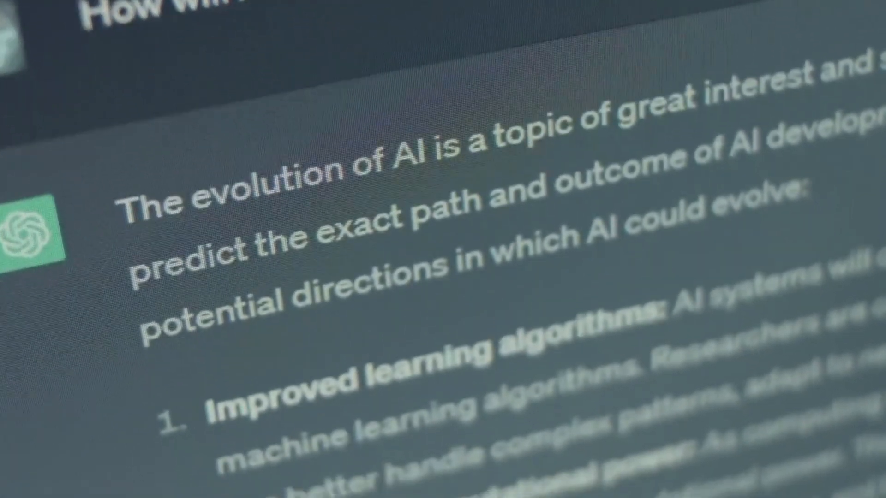
scroll("down", 3)
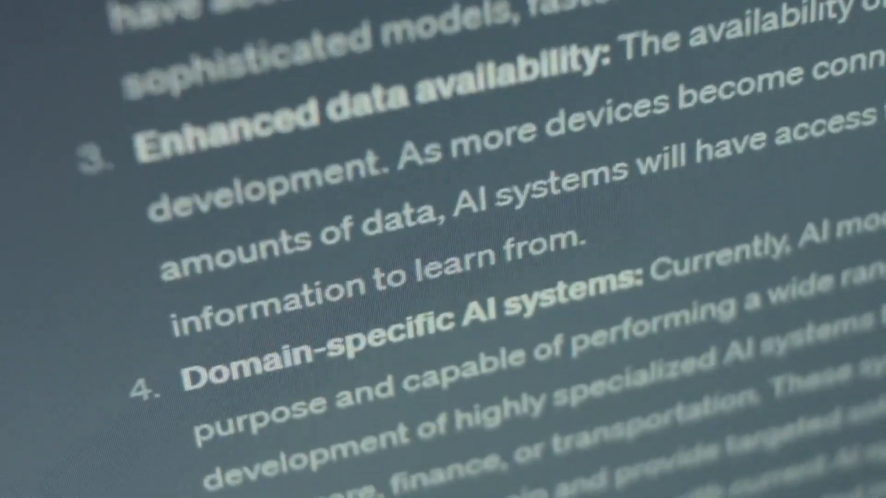
scroll("down", 3)
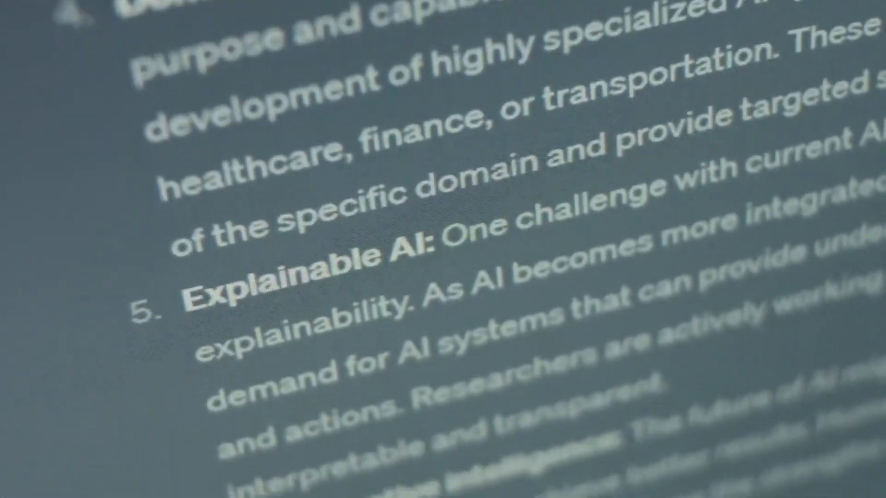